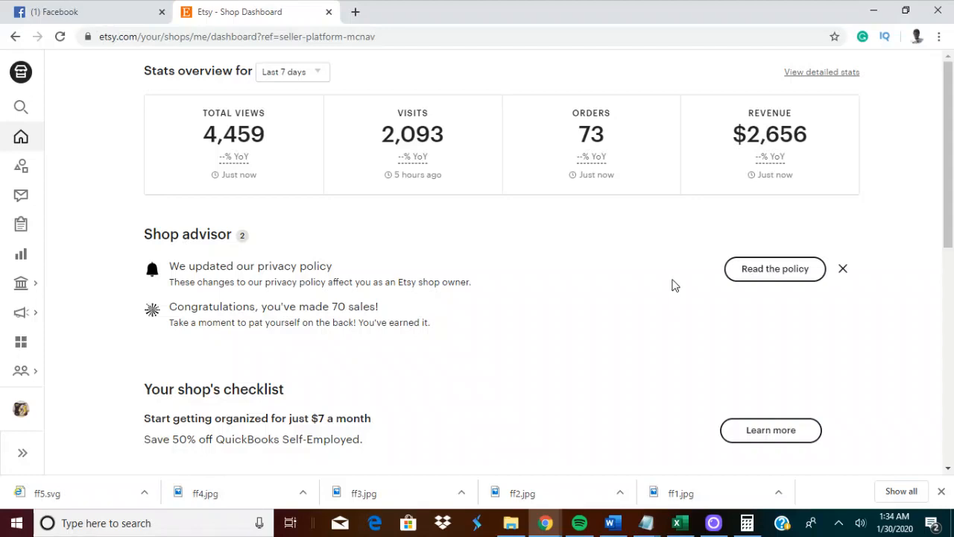
# Step: Refresh the 7-day Stats overview and check Visits at 2,264, with 73 orders and $2,656 revenue
pyautogui.click(843, 268)
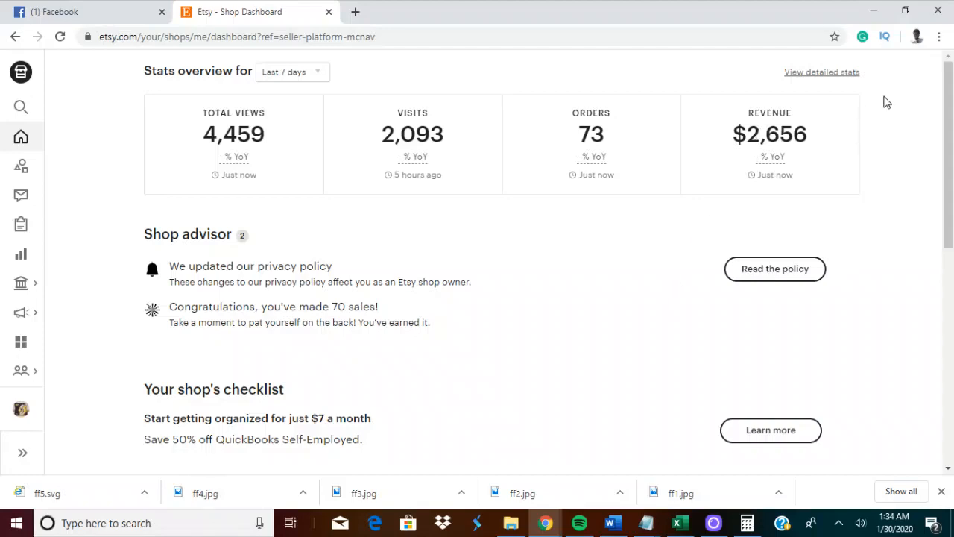
pyautogui.moveTo(817, 140)
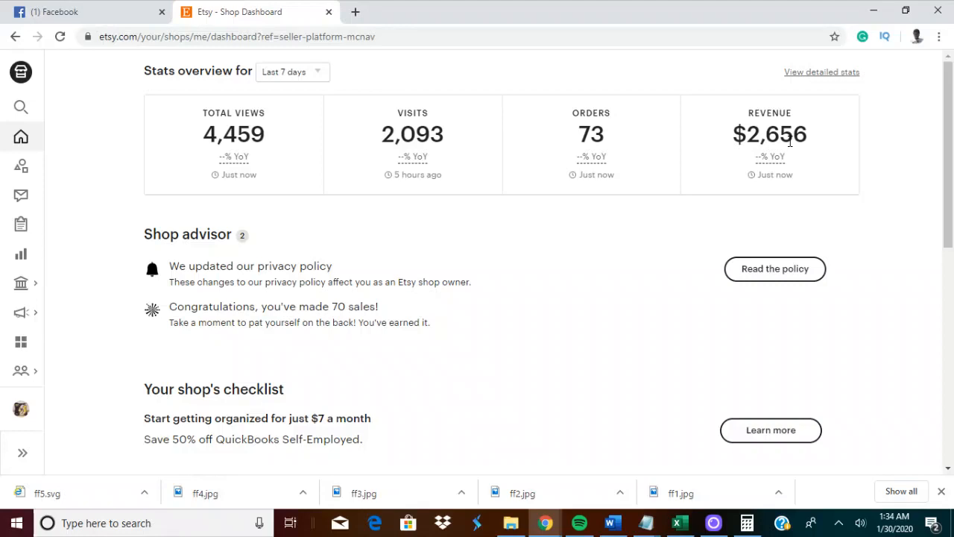
pyautogui.moveTo(559, 148)
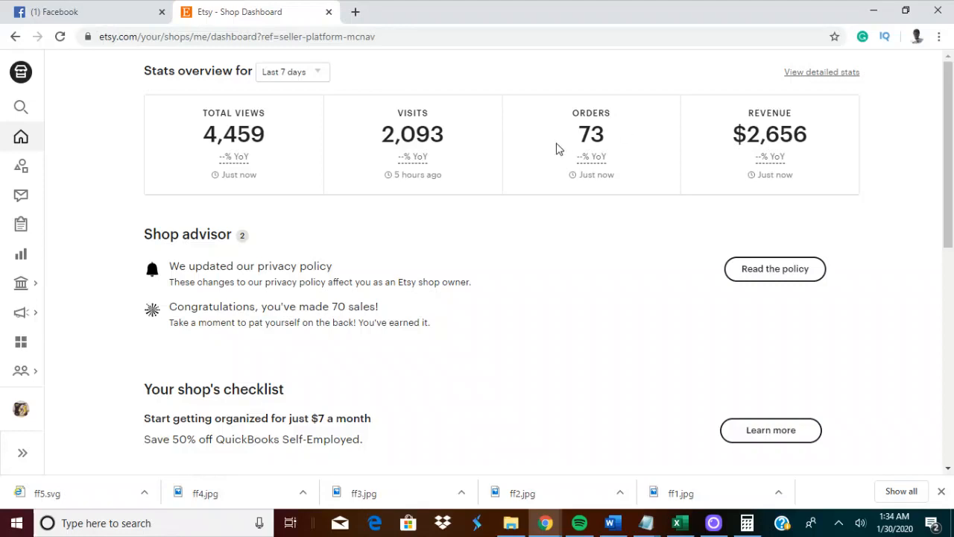
pyautogui.click(60, 36)
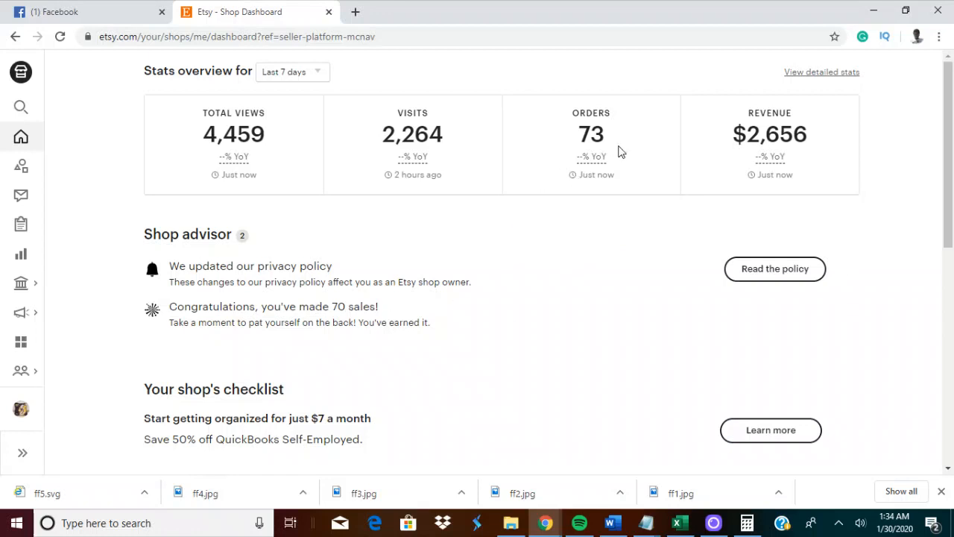
pyautogui.moveTo(733, 244)
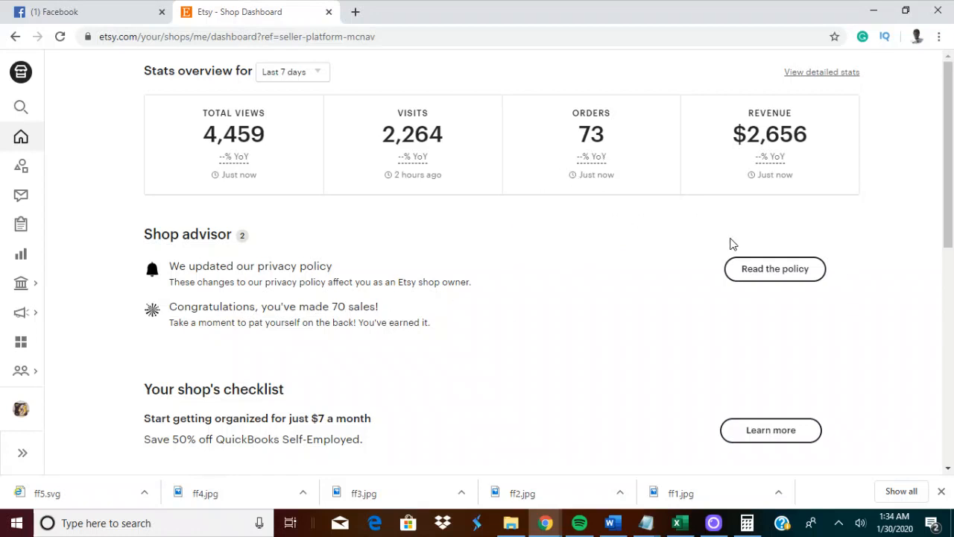
pyautogui.moveTo(481, 250)
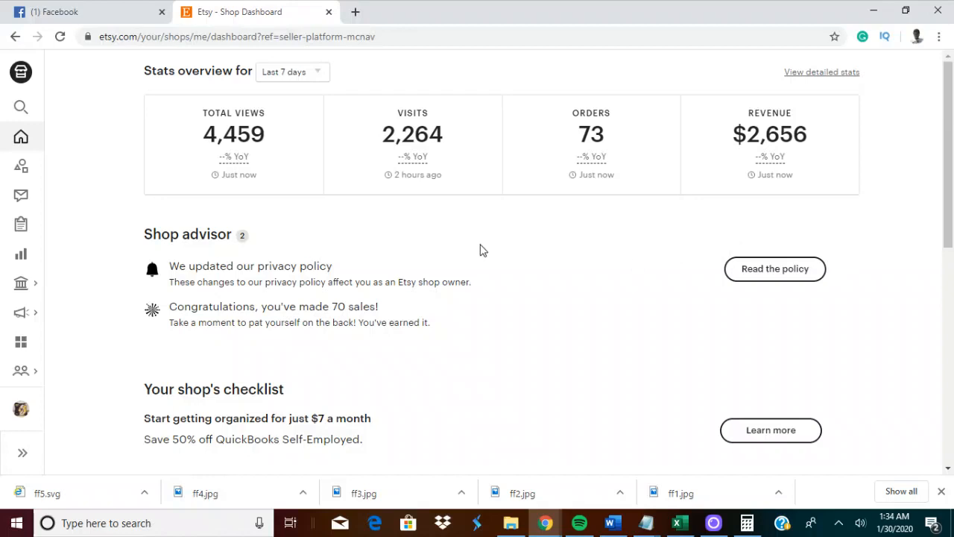
pyautogui.moveTo(616, 248)
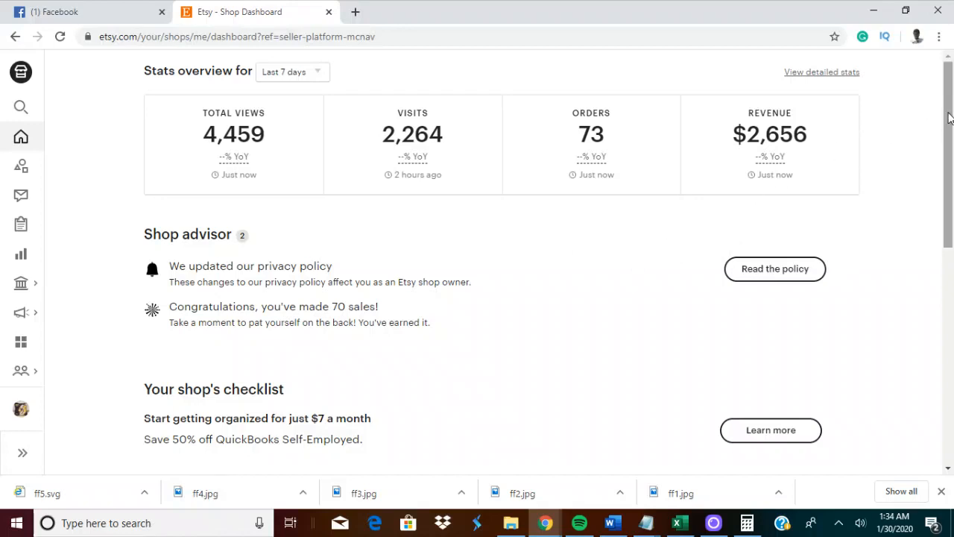
pyautogui.moveTo(679, 507)
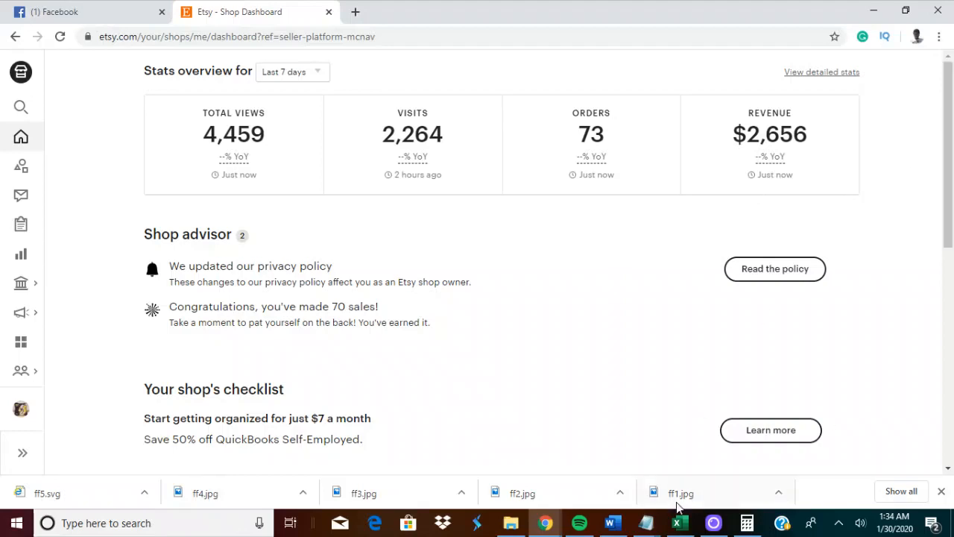